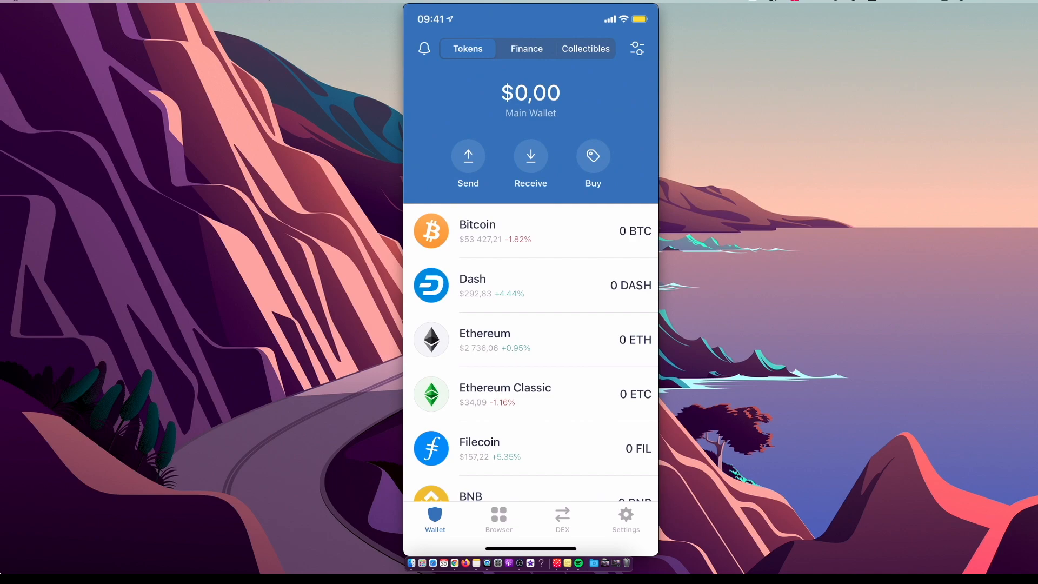
# - Bring up the DApp browser listing PancakeSwap history and new DApps
pyautogui.click(498, 517)
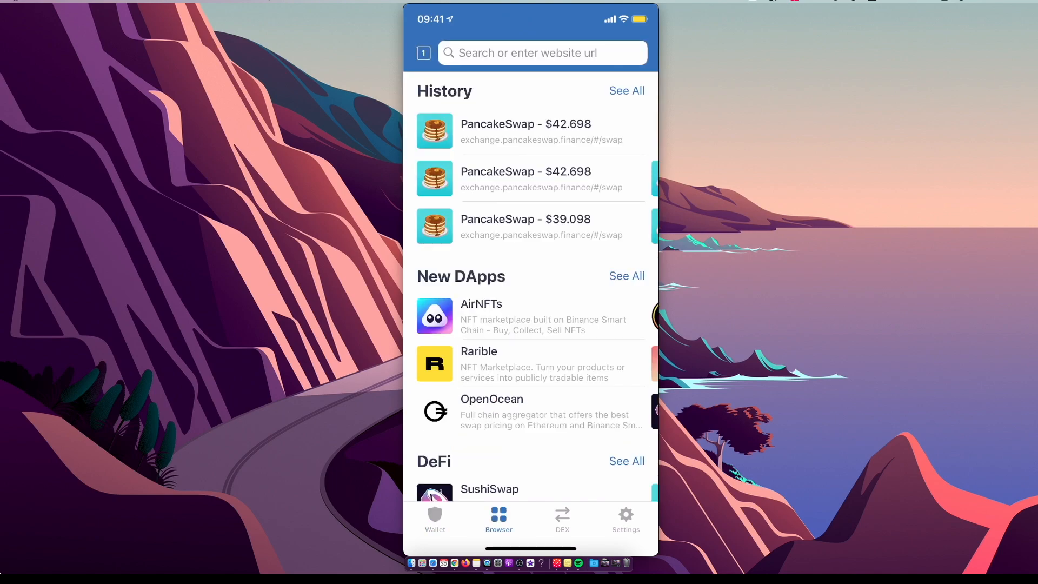
# - Load PancakeSwap from history and set its network back to Smart Chain
pyautogui.click(526, 131)
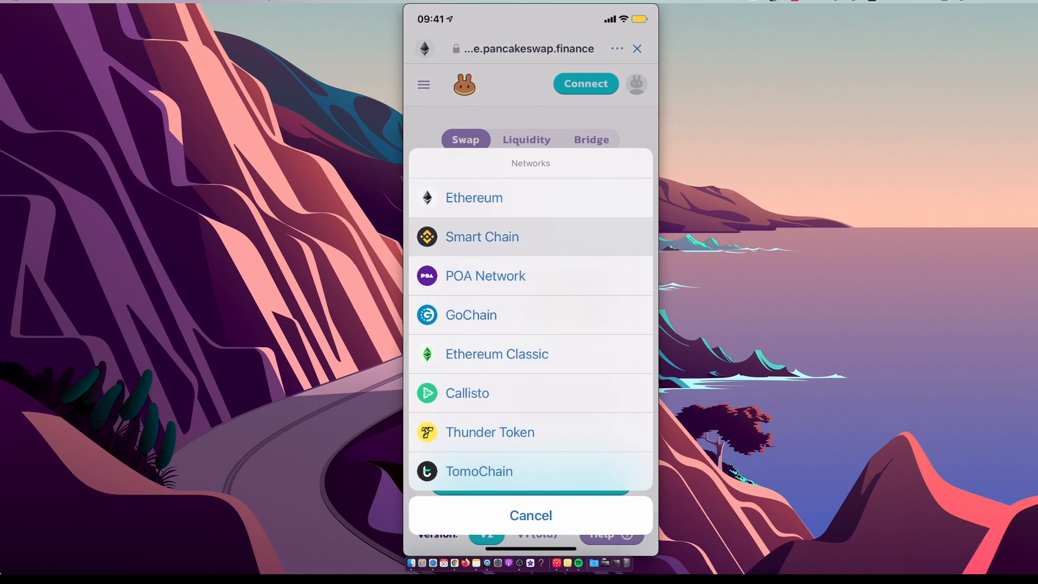
pyautogui.click(482, 237)
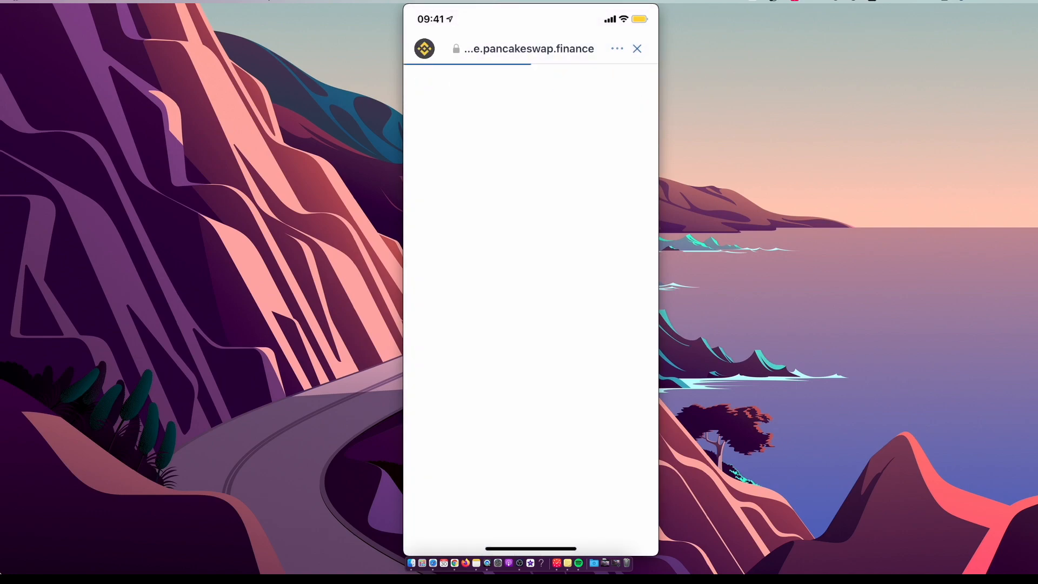